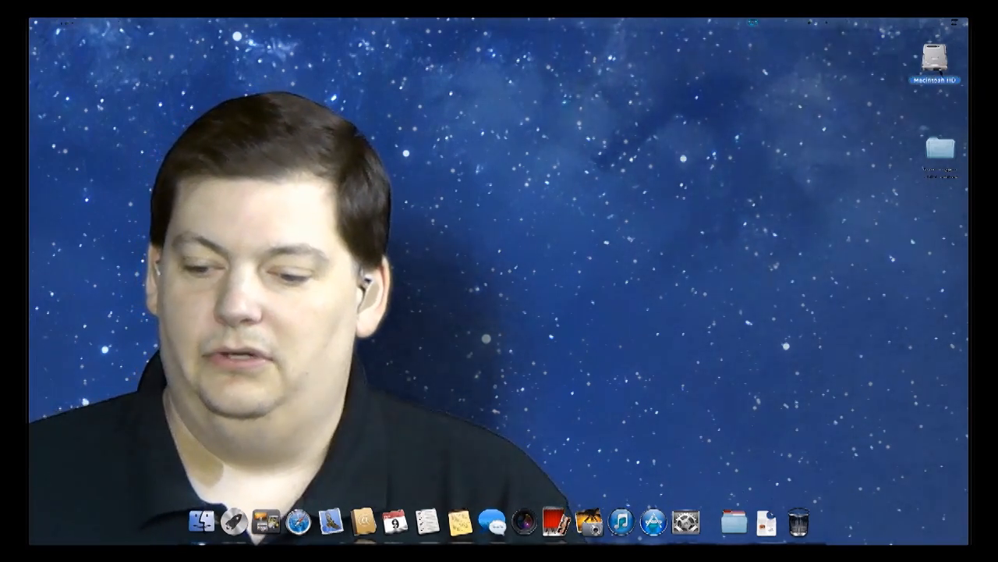
- Open Macintosh HD from the desktop and move its window to the upper right
double_click(939, 62)
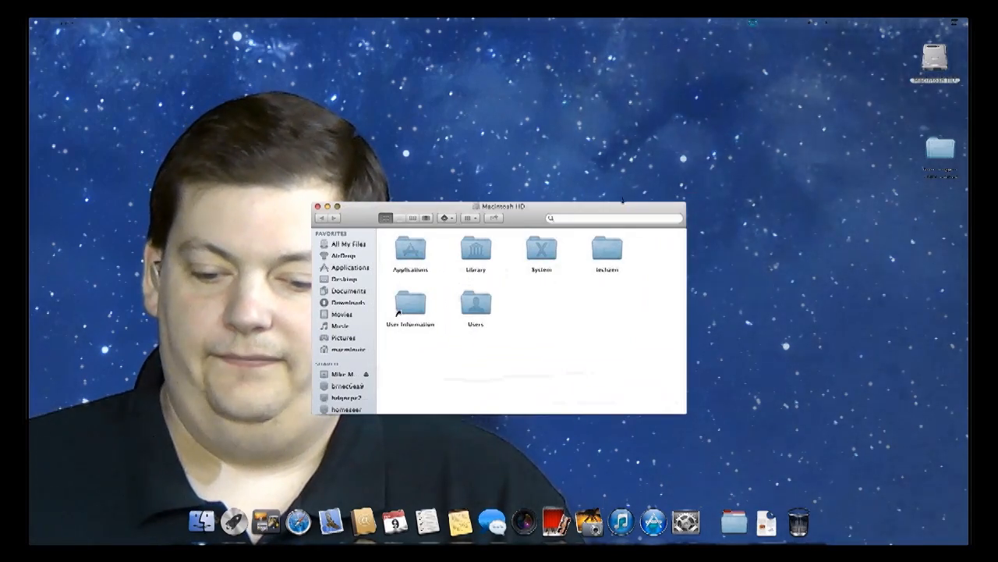
left_click_drag(499, 206, 702, 69)
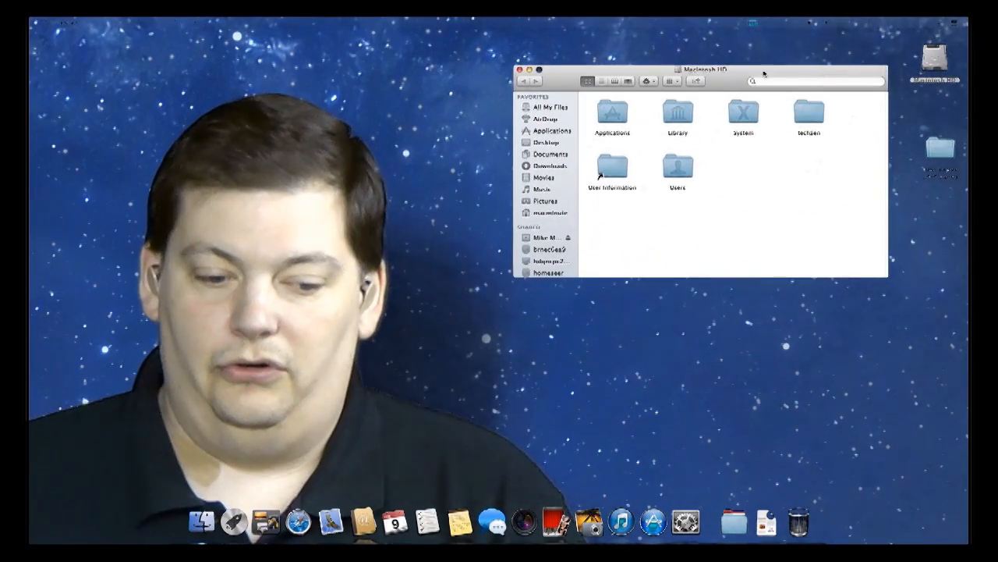
left_click(138, 25)
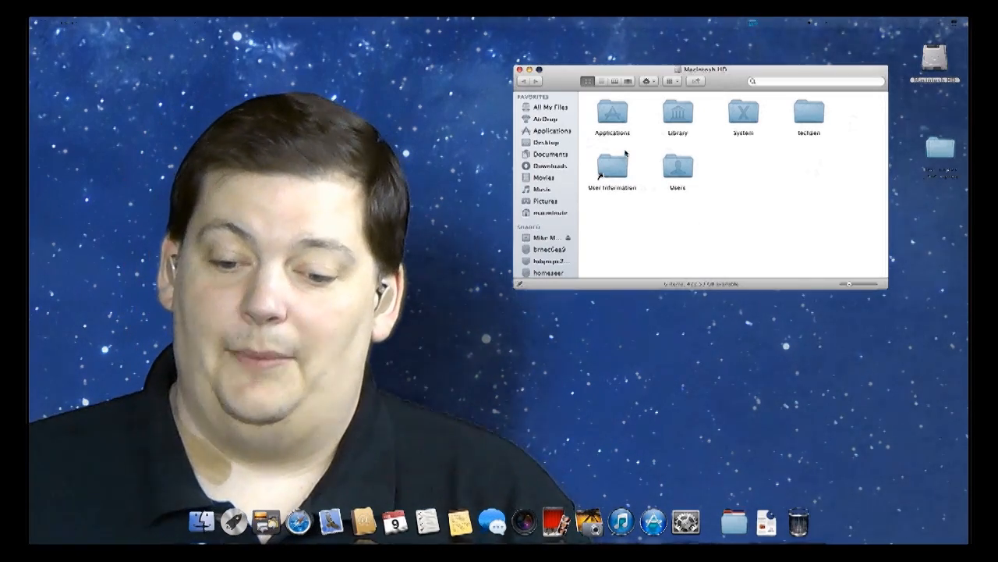
- Get Info on the Applications folder and centre the info panel while its size calculates
left_click(612, 109)
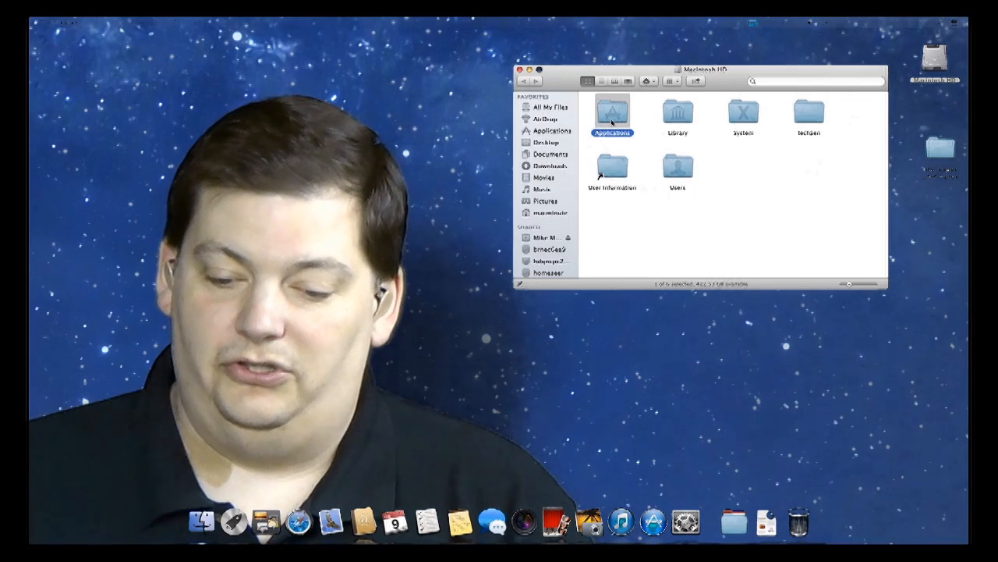
right_click(612, 109)
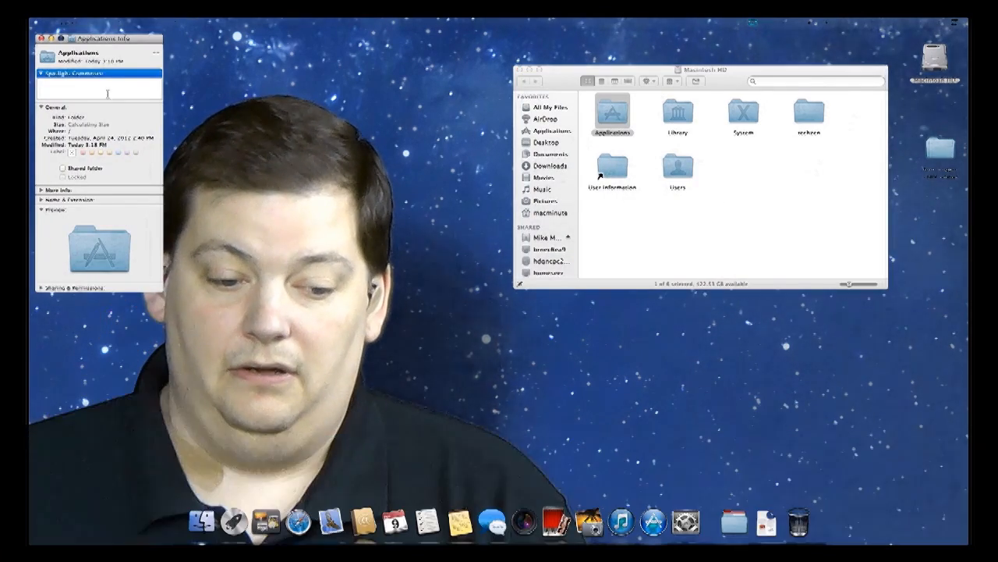
left_click_drag(86, 40, 296, 84)
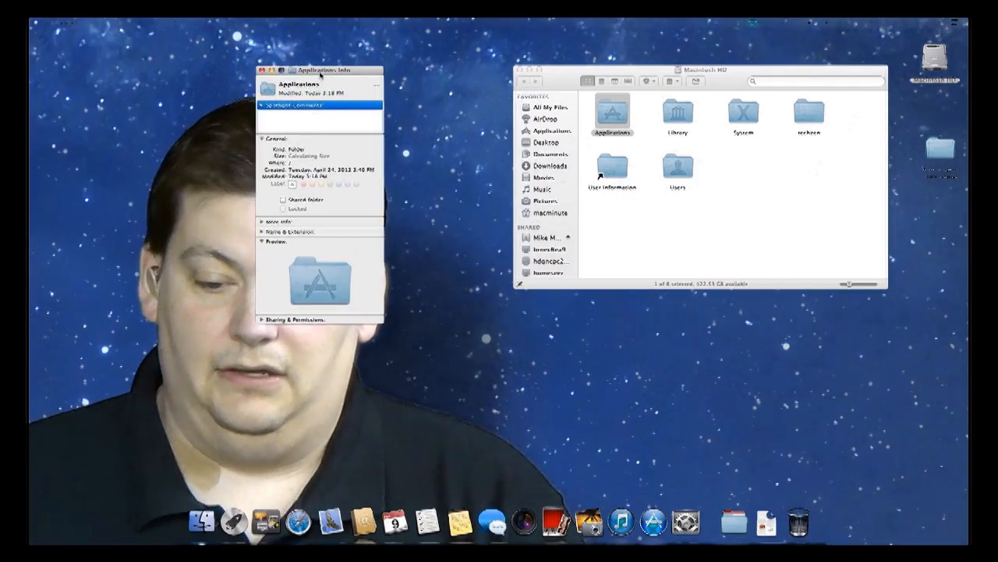
left_click_drag(320, 70, 496, 52)
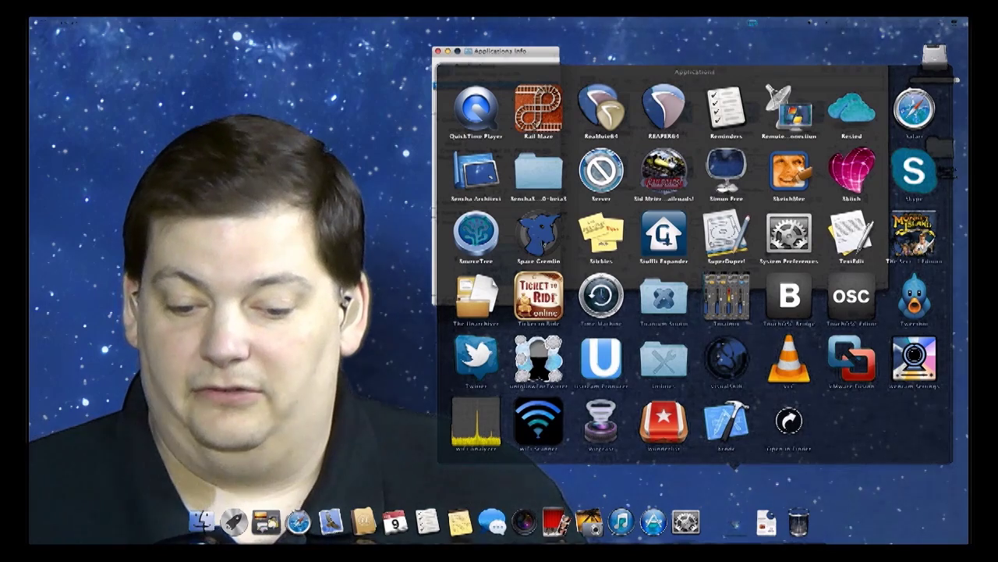
- Launch SpaceGremlin and position its Macintosh HD disk map showing about 103.5 GB free
double_click(536, 237)
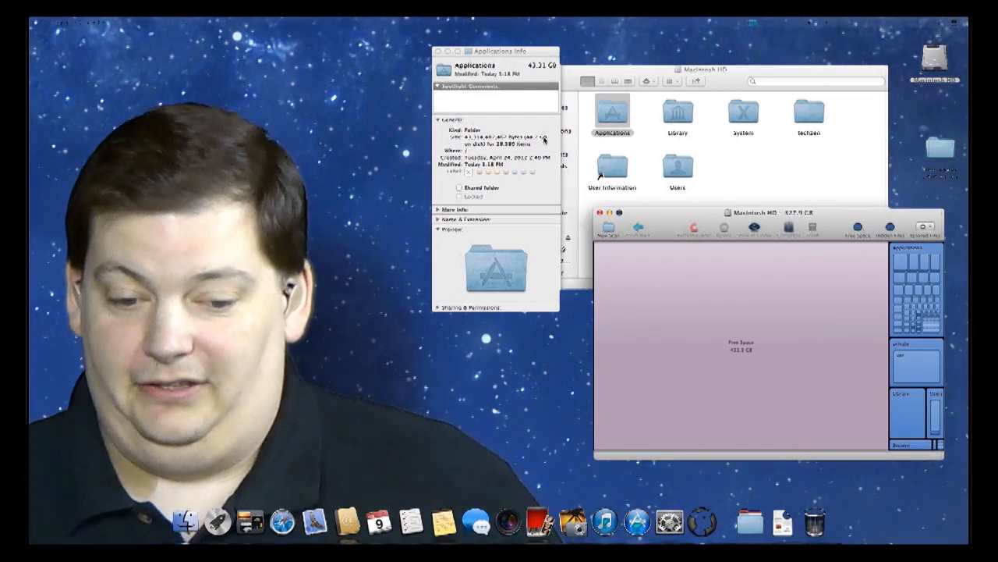
left_click_drag(496, 50, 509, 40)
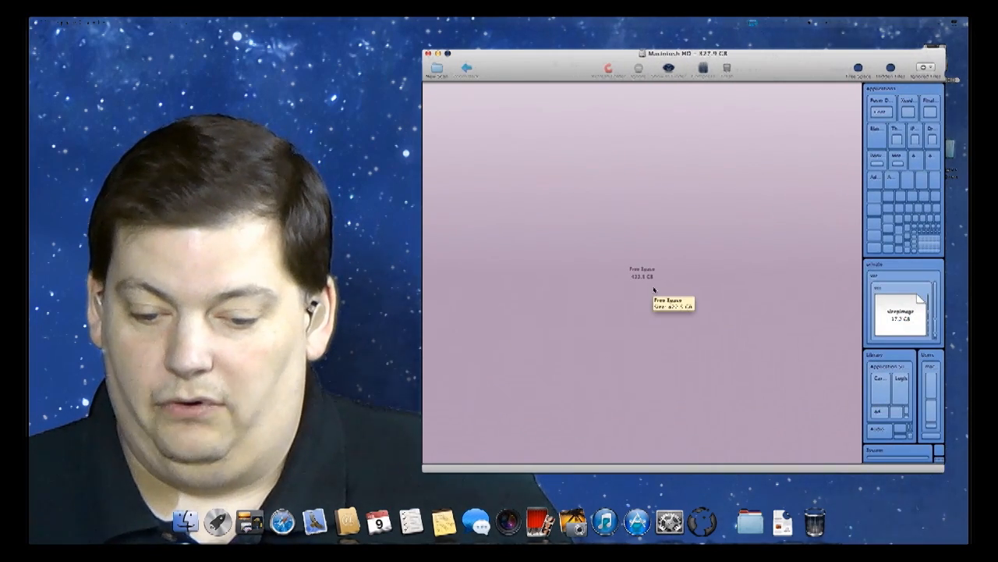
mouse_move(850, 284)
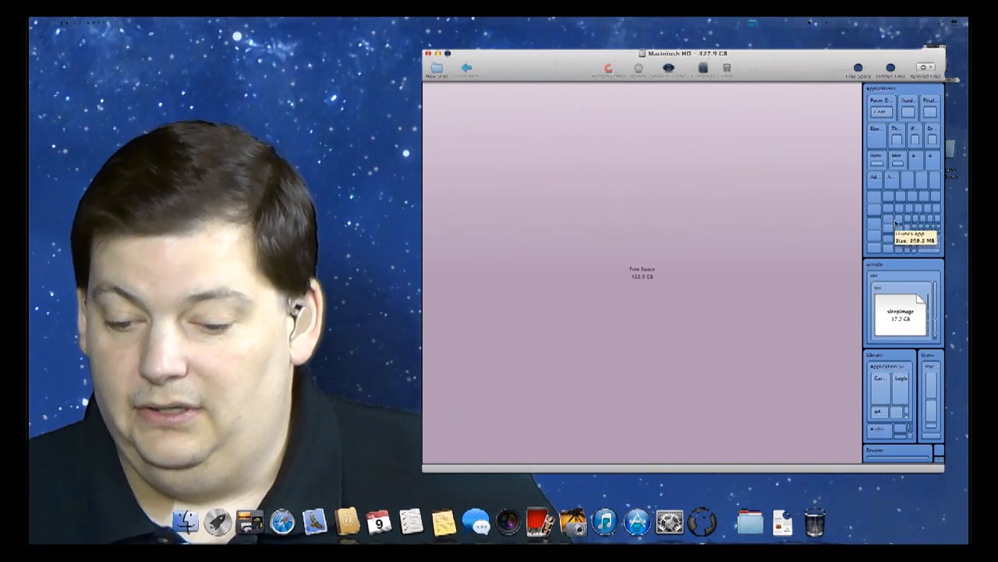
mouse_move(882, 359)
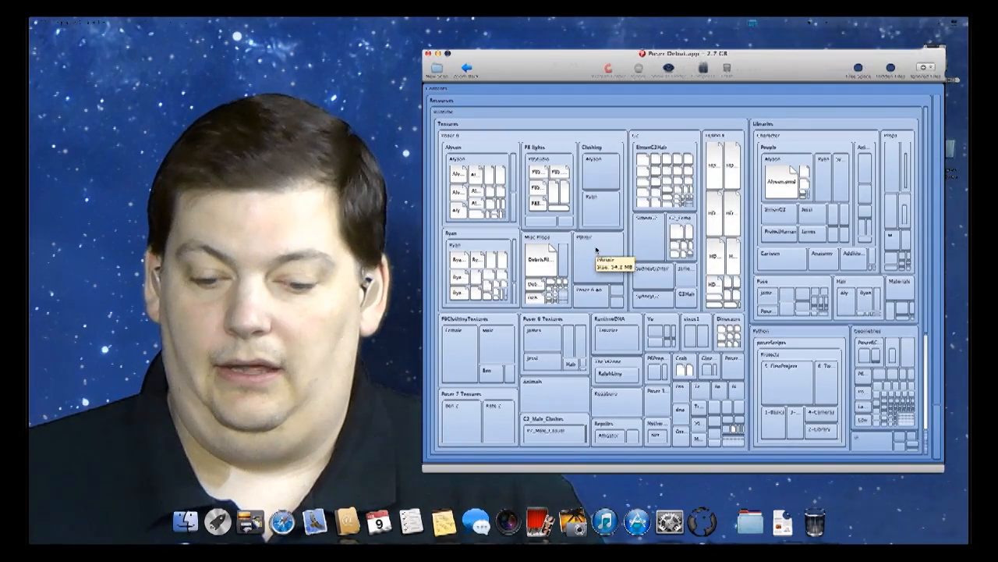
mouse_move(476, 180)
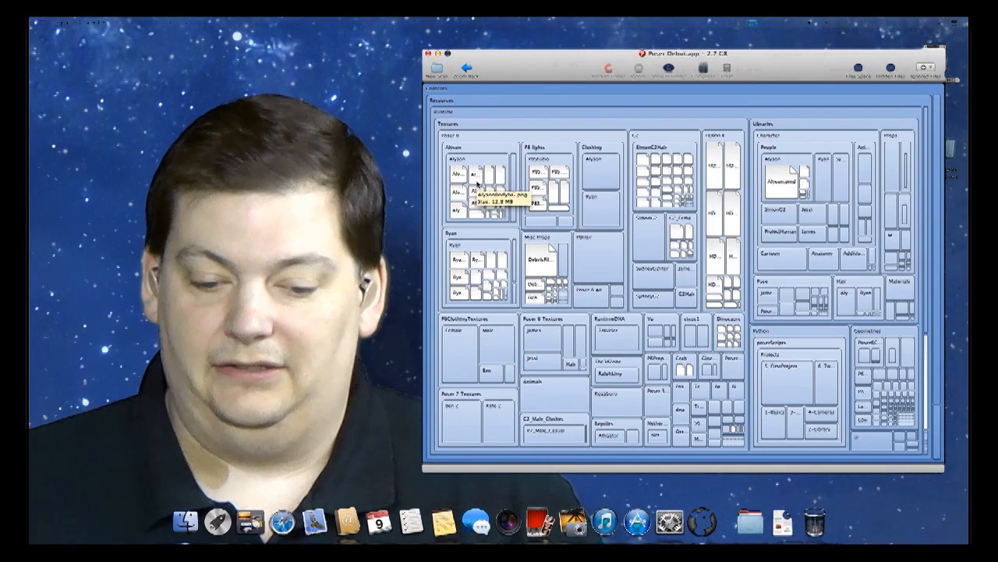
mouse_move(499, 159)
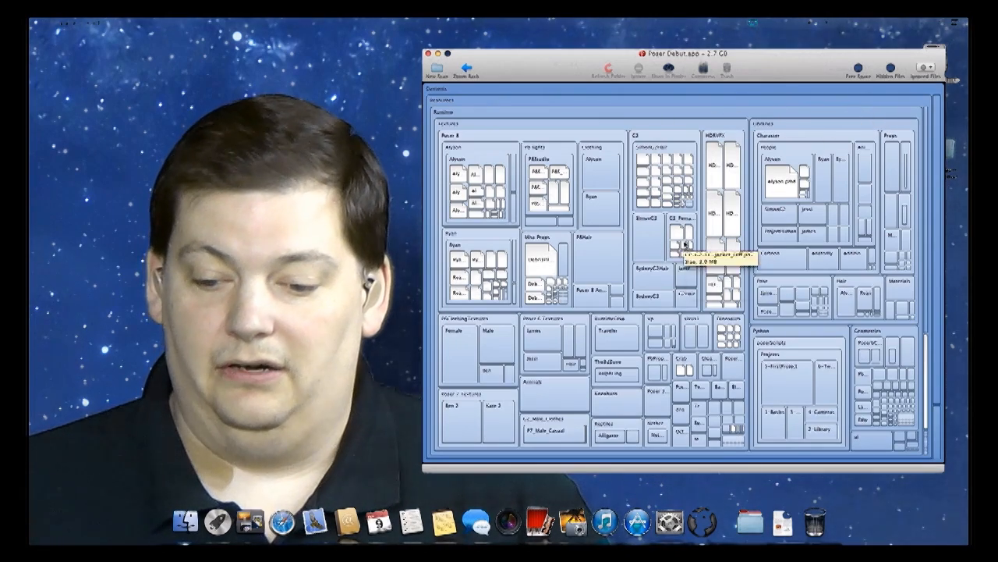
mouse_move(780, 152)
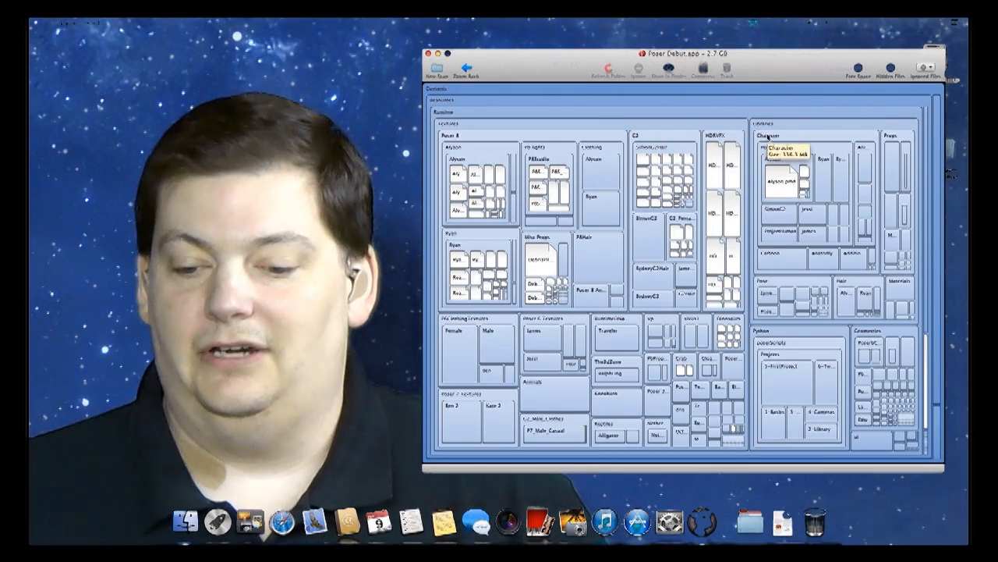